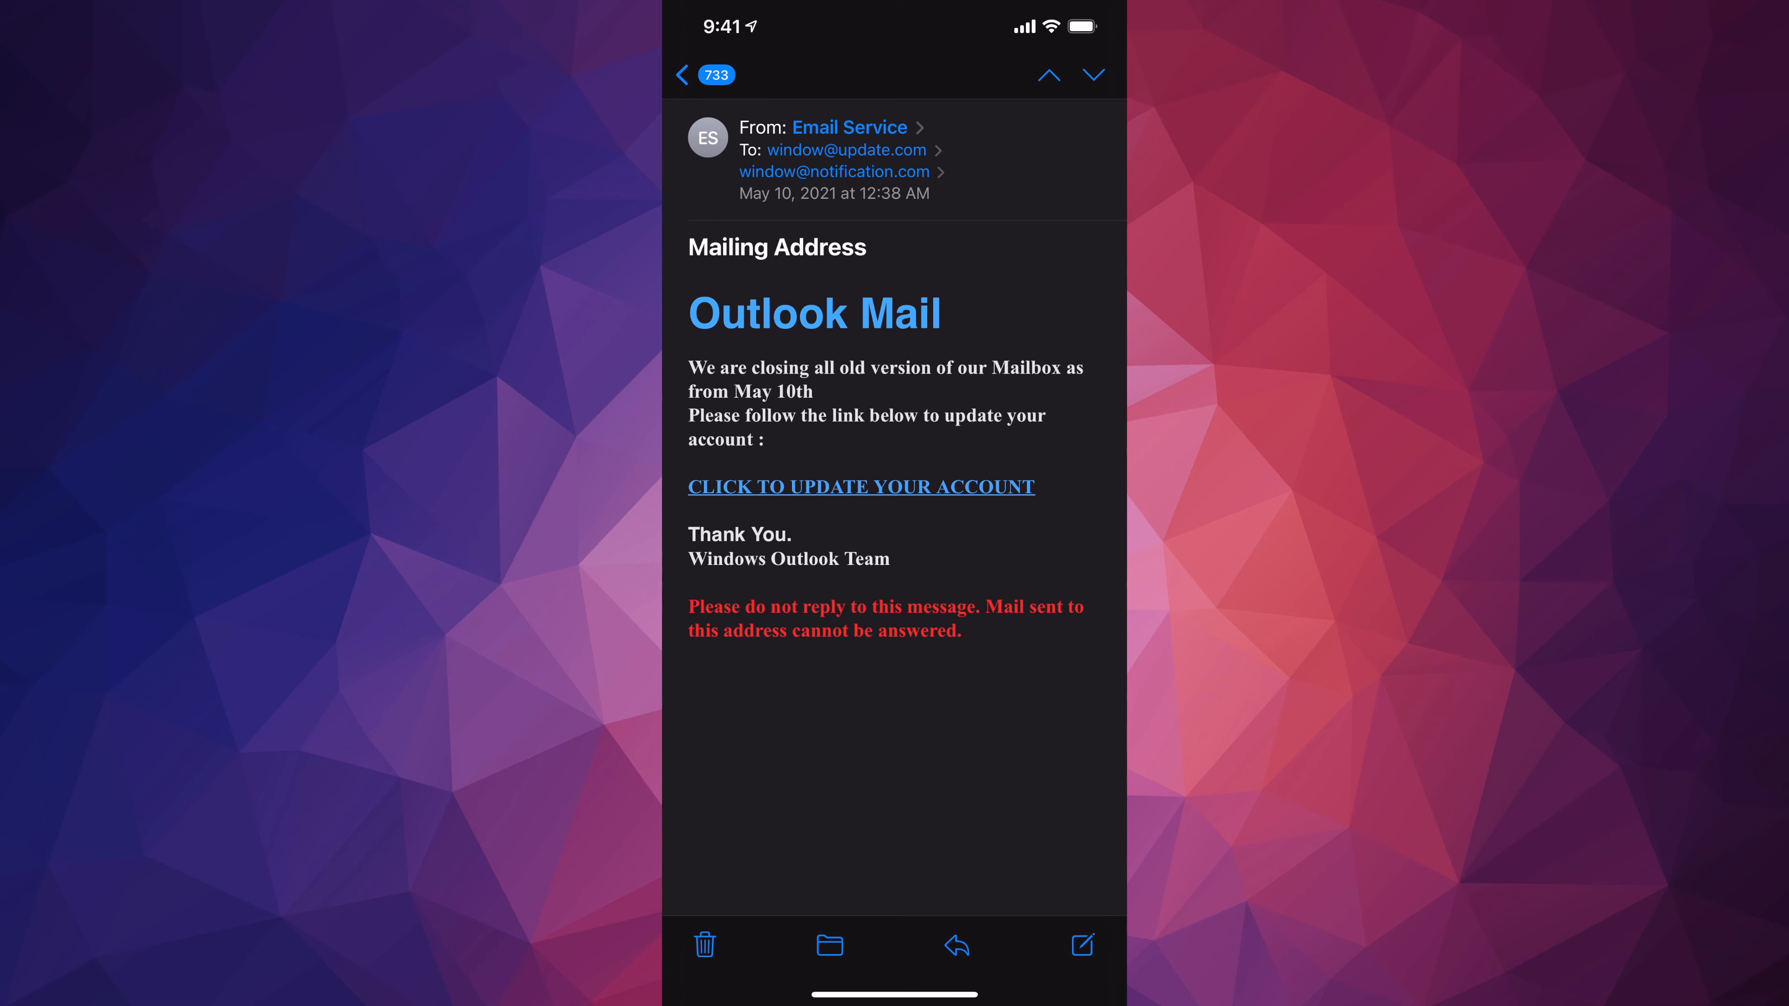
Reveal the 'Email Service' sender's contact card showing the unrelated msn.com address.
left_click(850, 126)
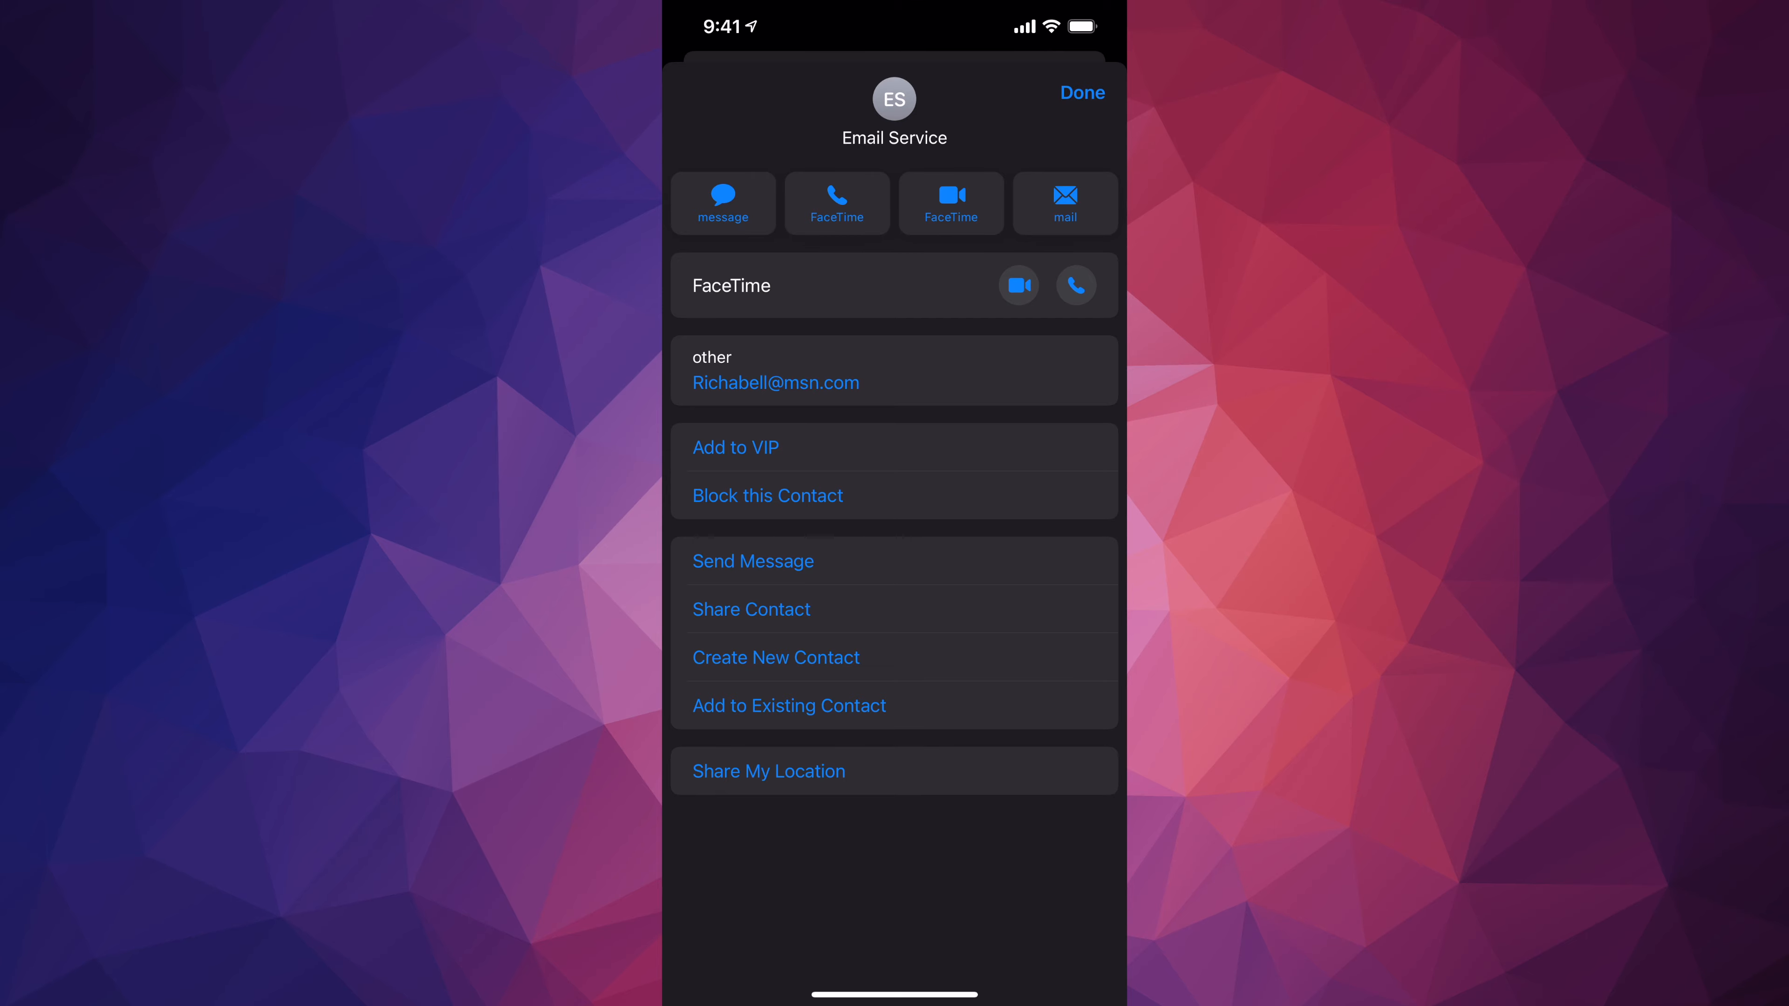
left_click(1082, 93)
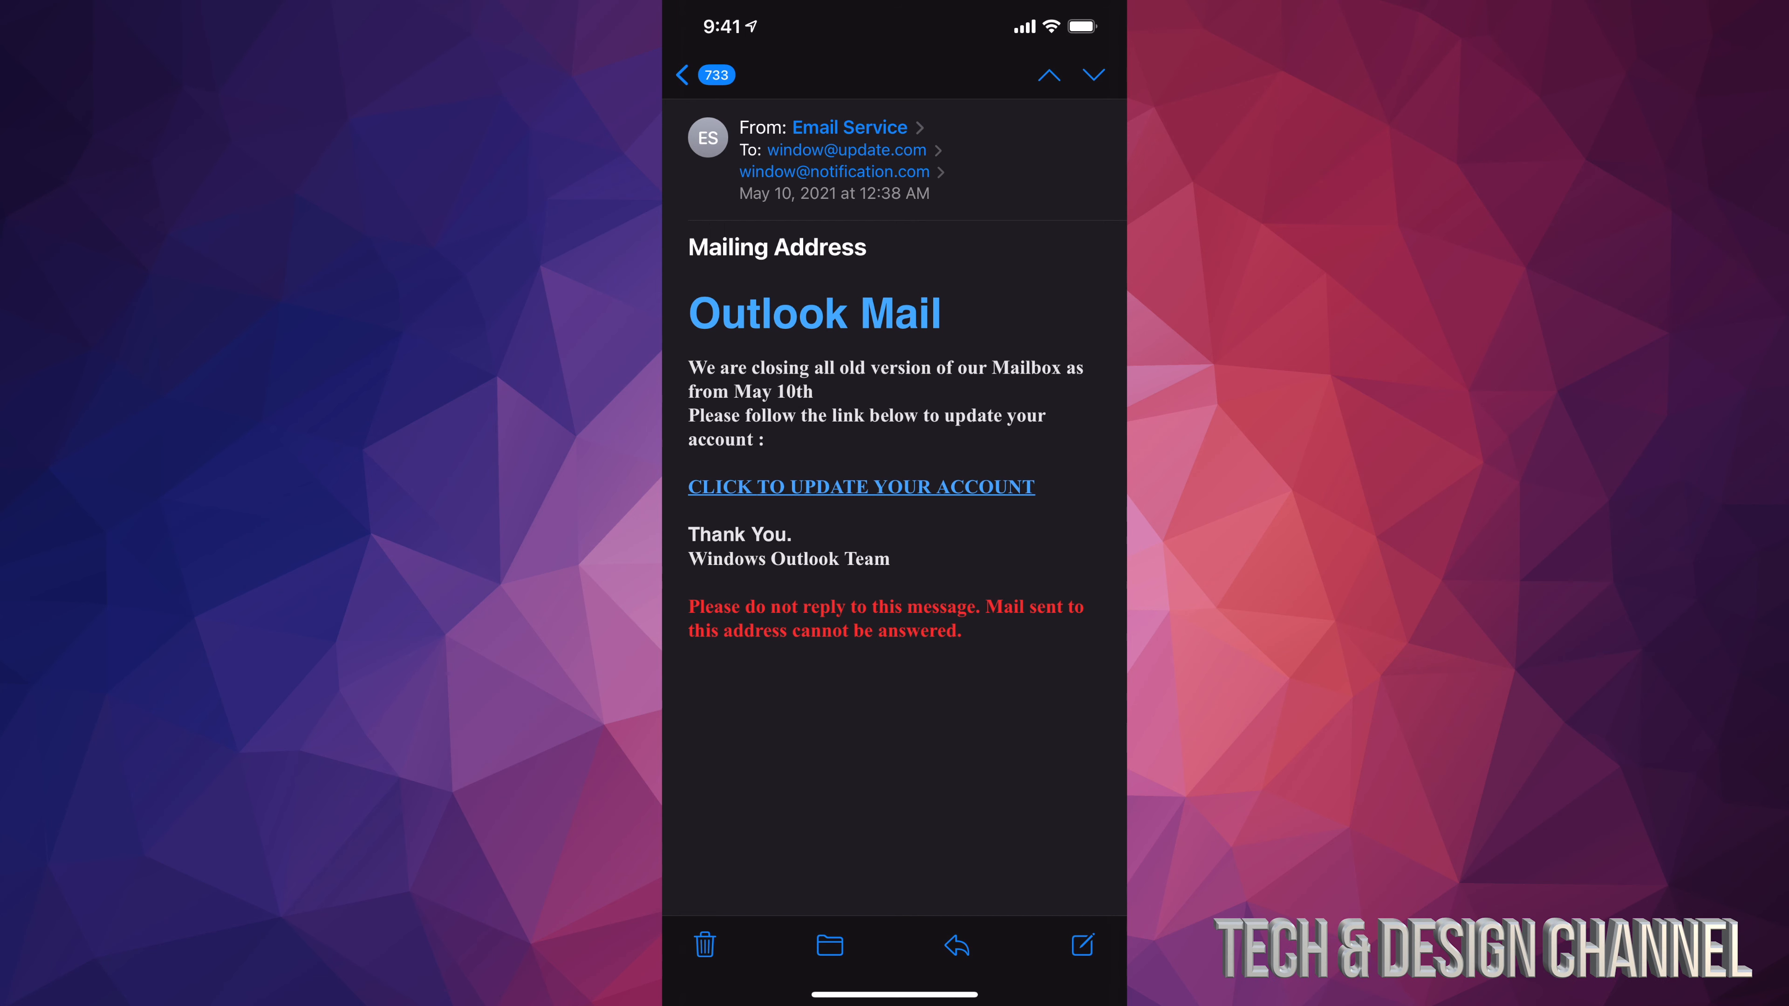
left_click(849, 127)
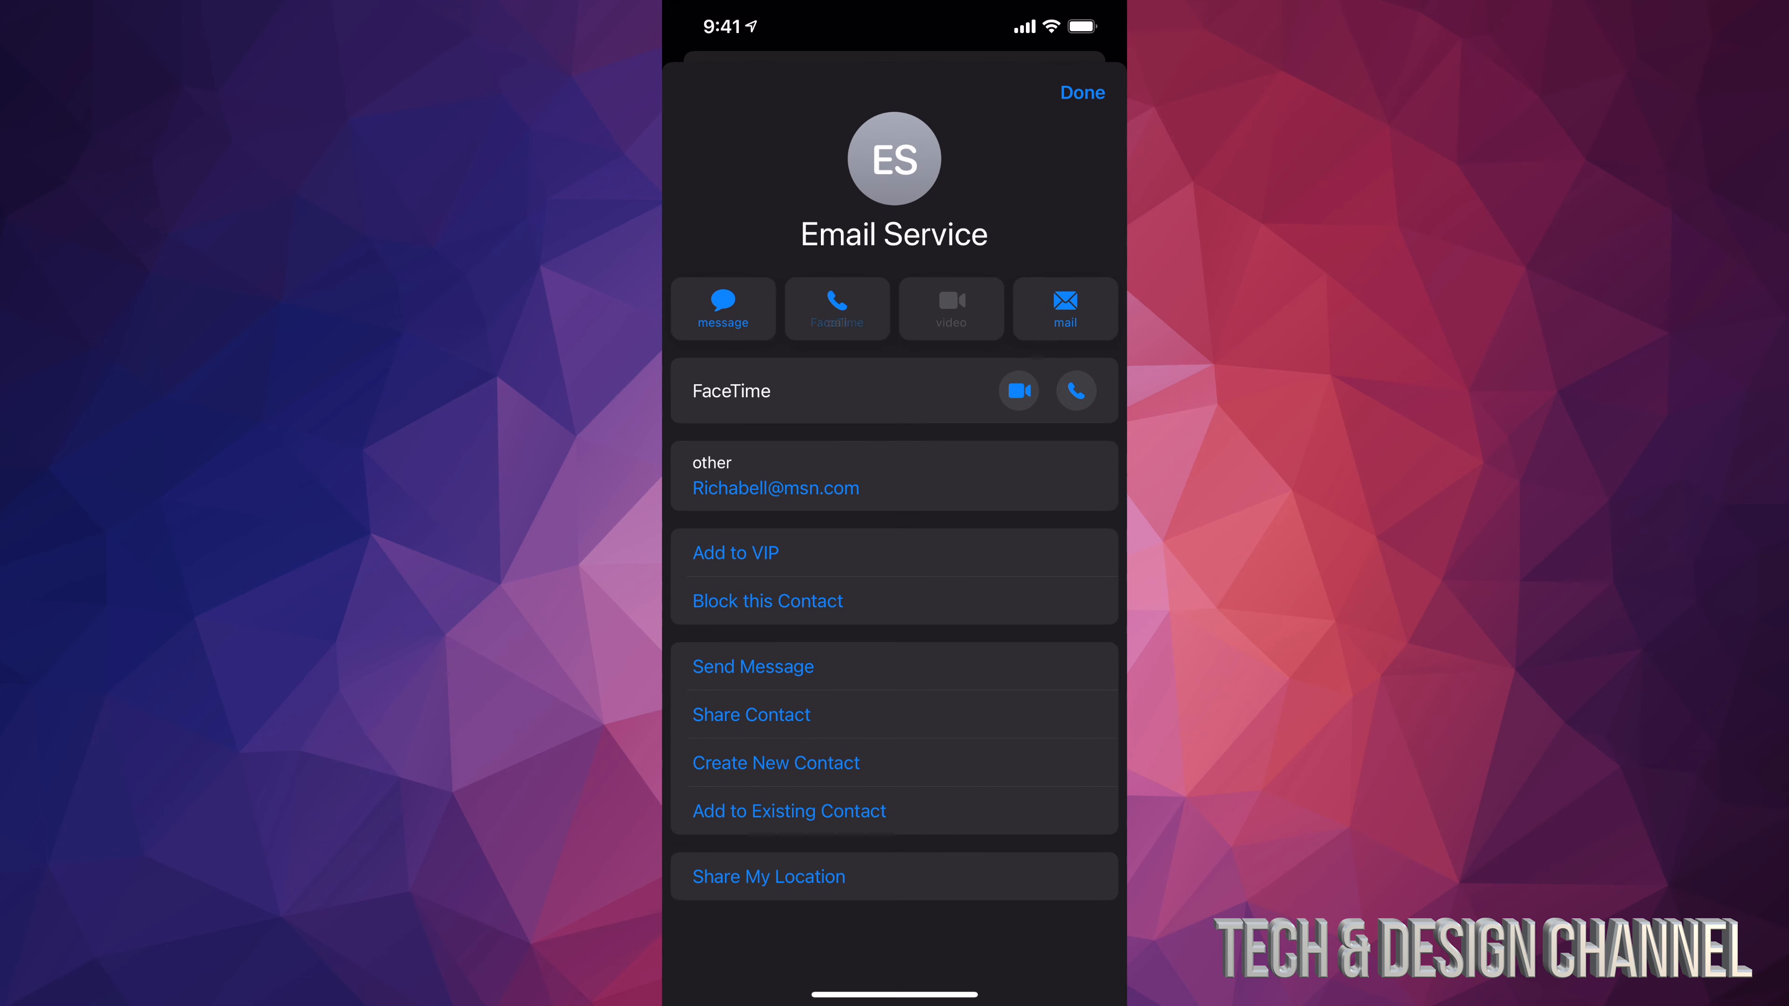
left_click(1082, 91)
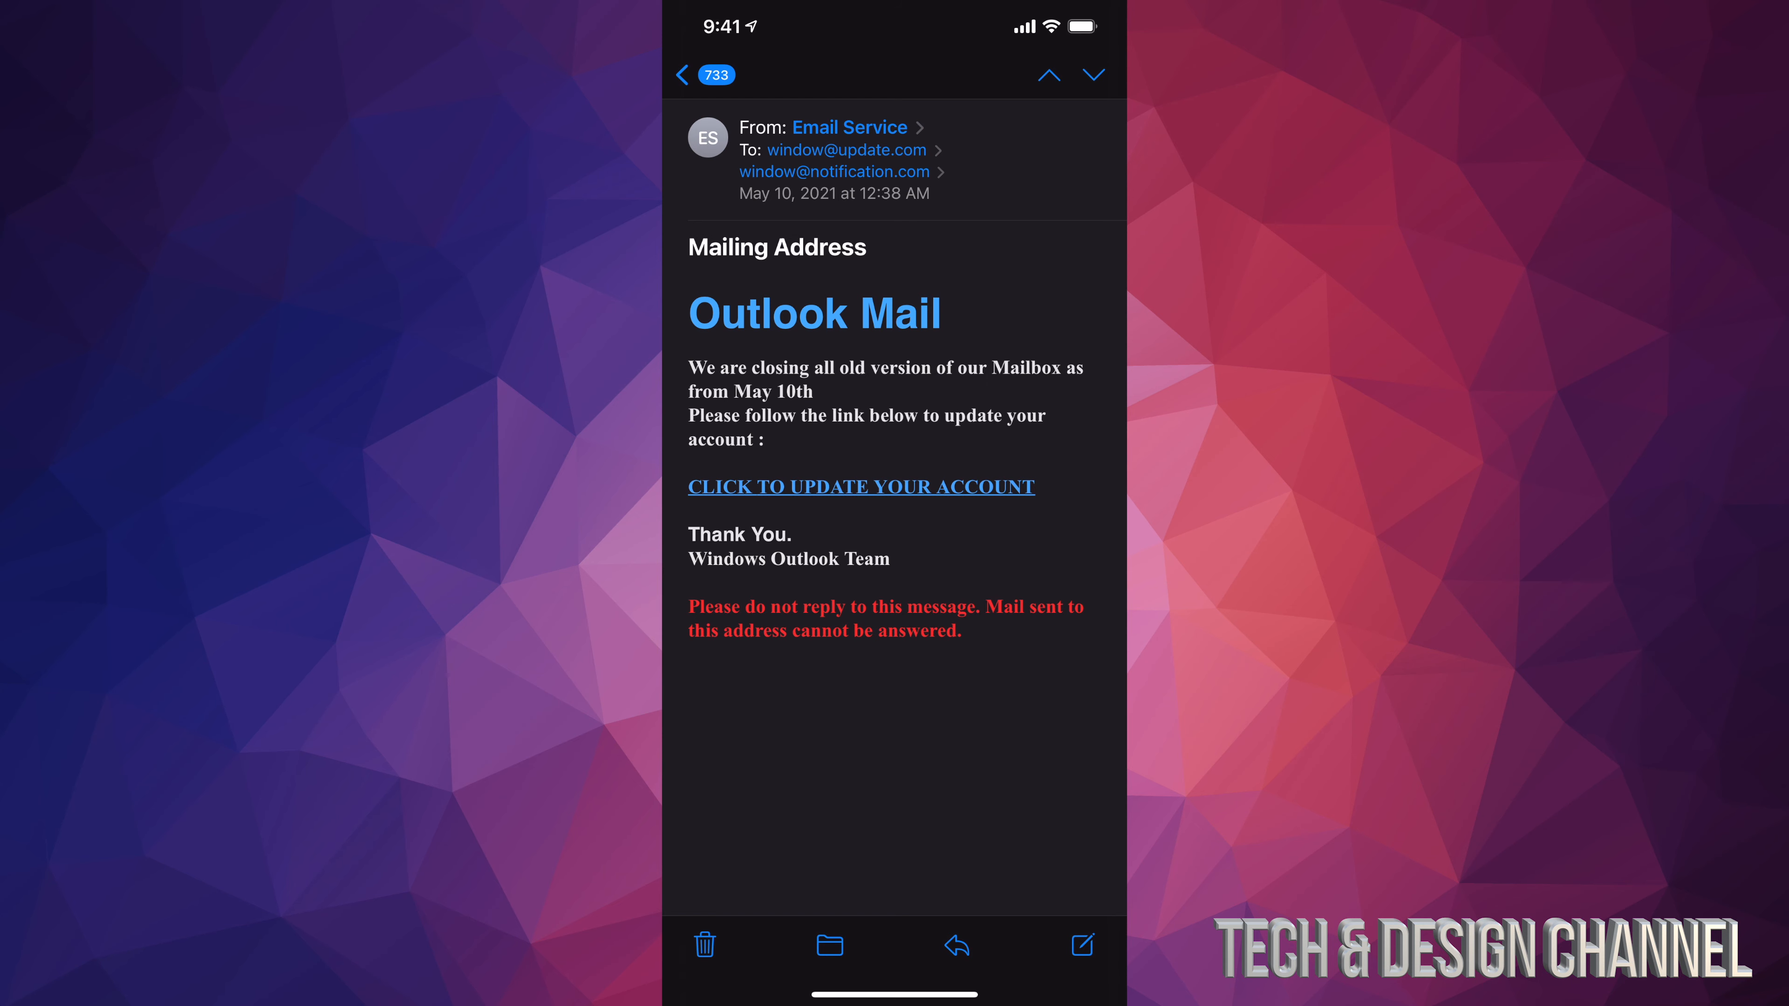
left_click(850, 127)
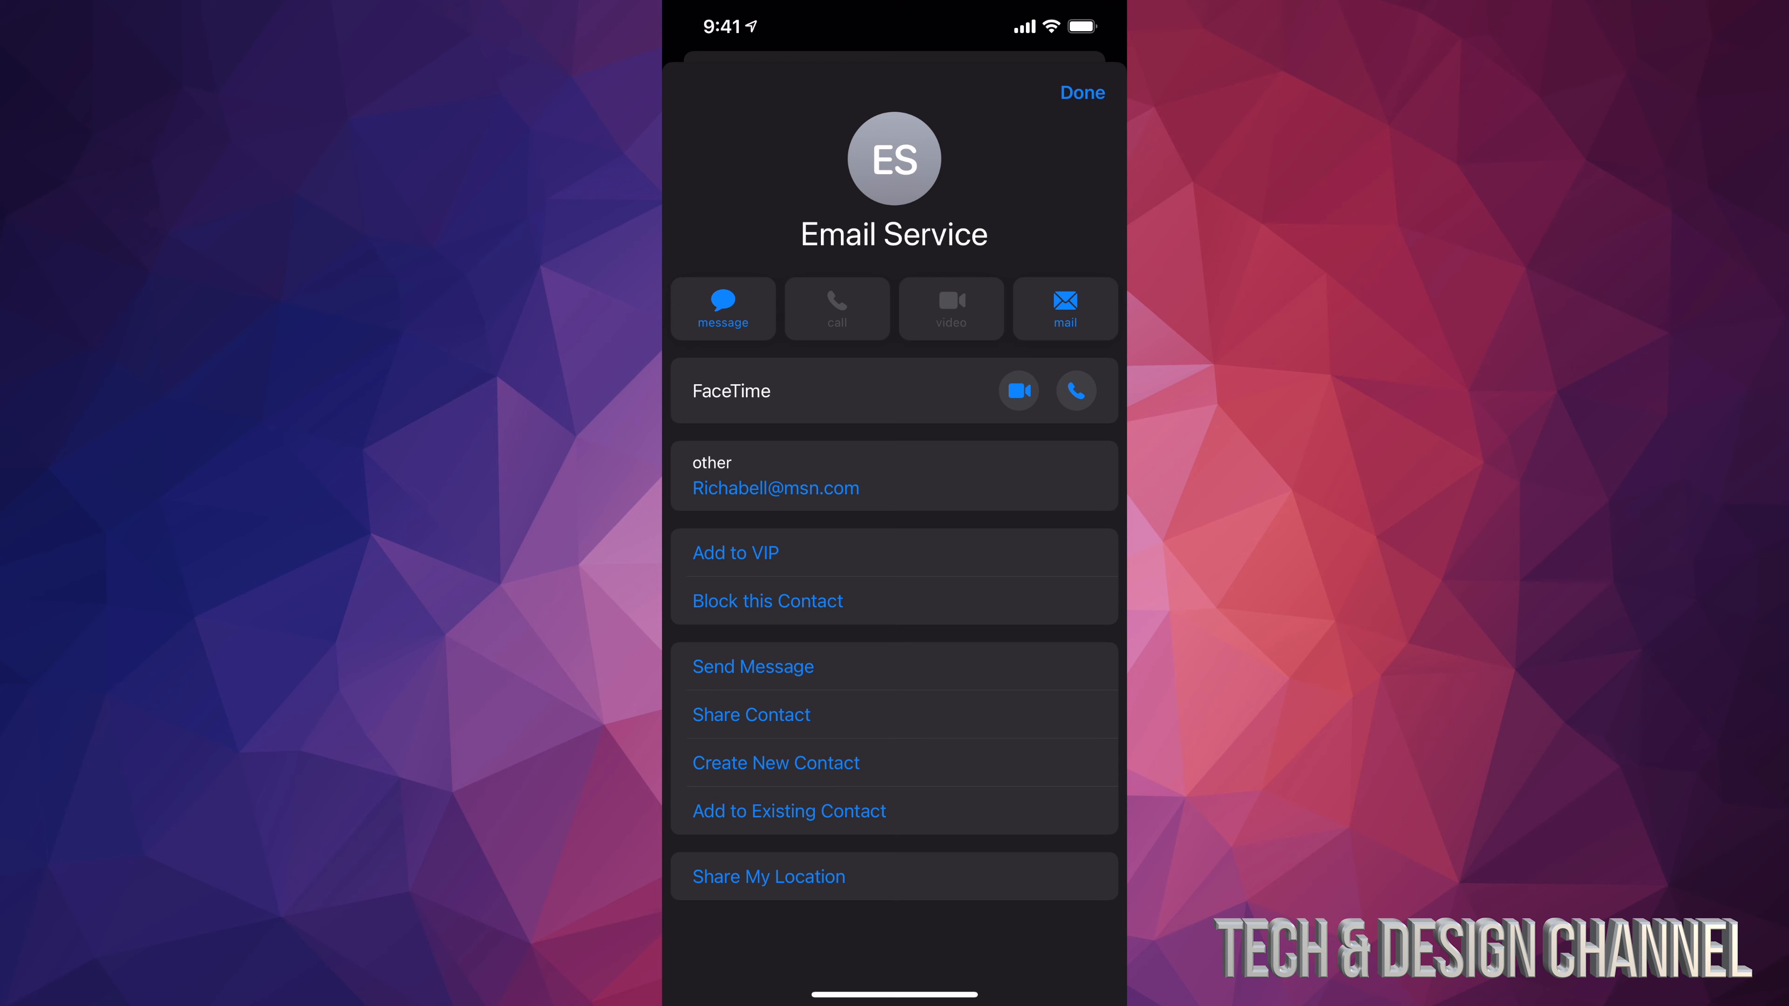
left_click(837, 308)
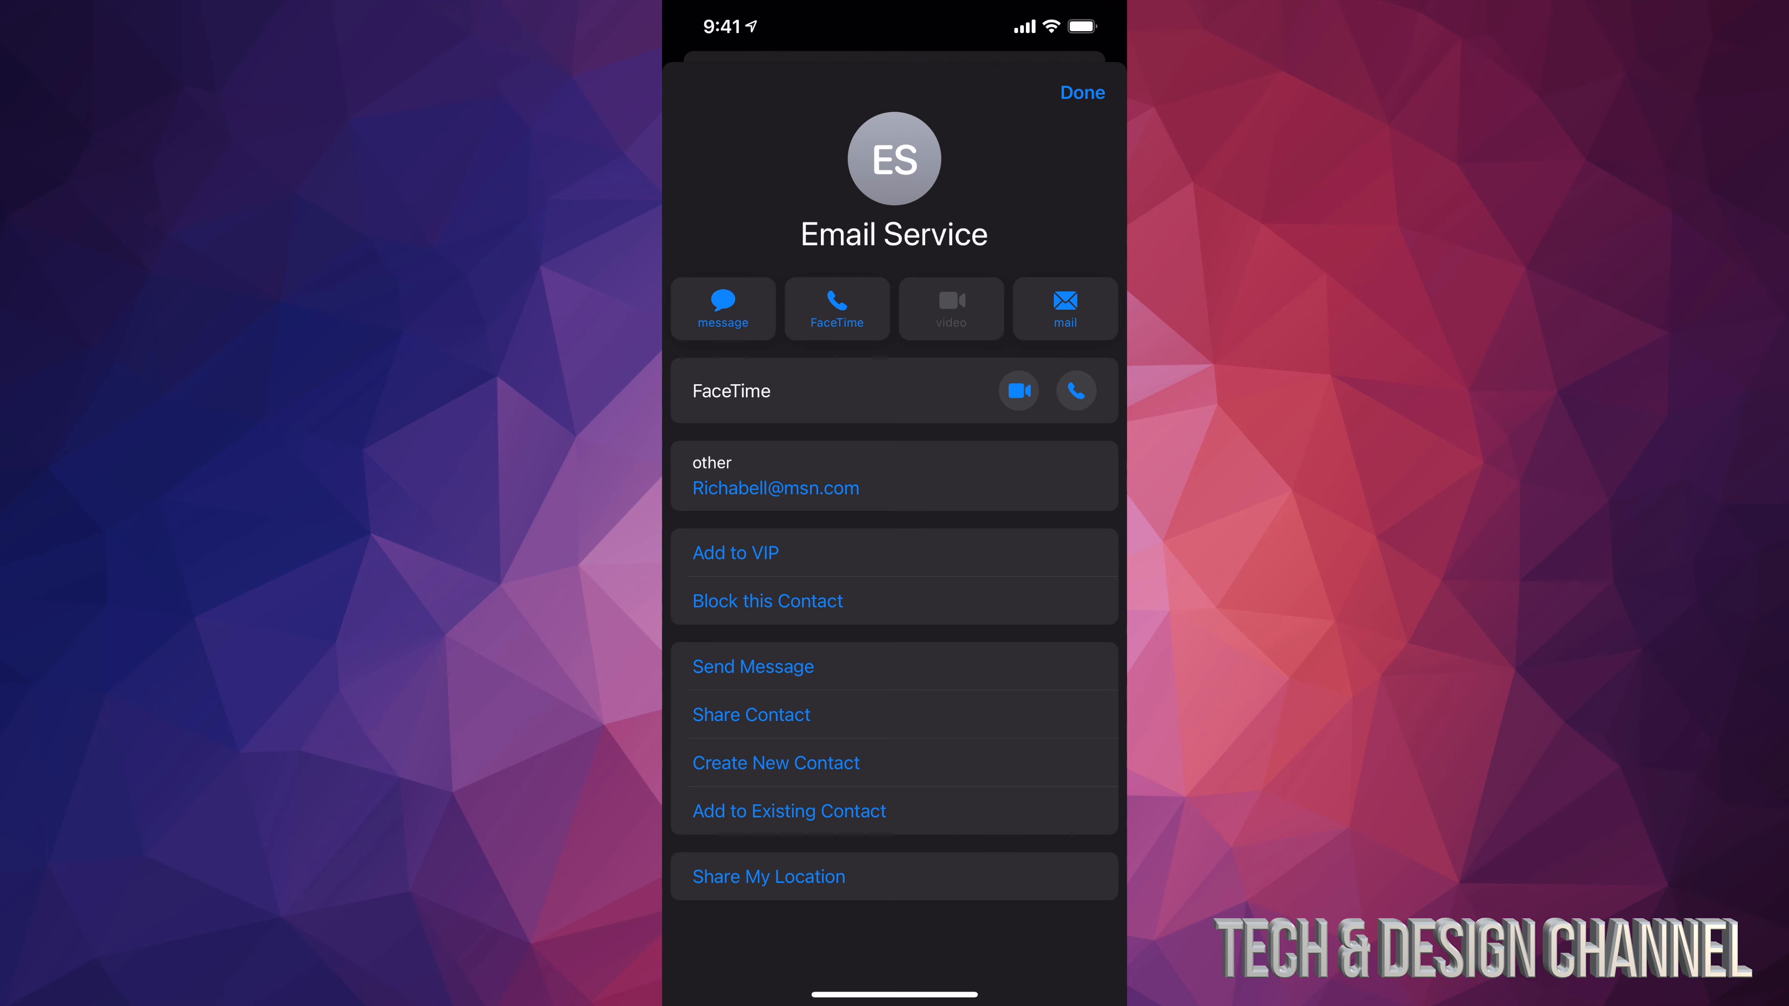
Dismiss the sender card with Done and move on to the 'Apple ID Locked' message.
left_click(1082, 91)
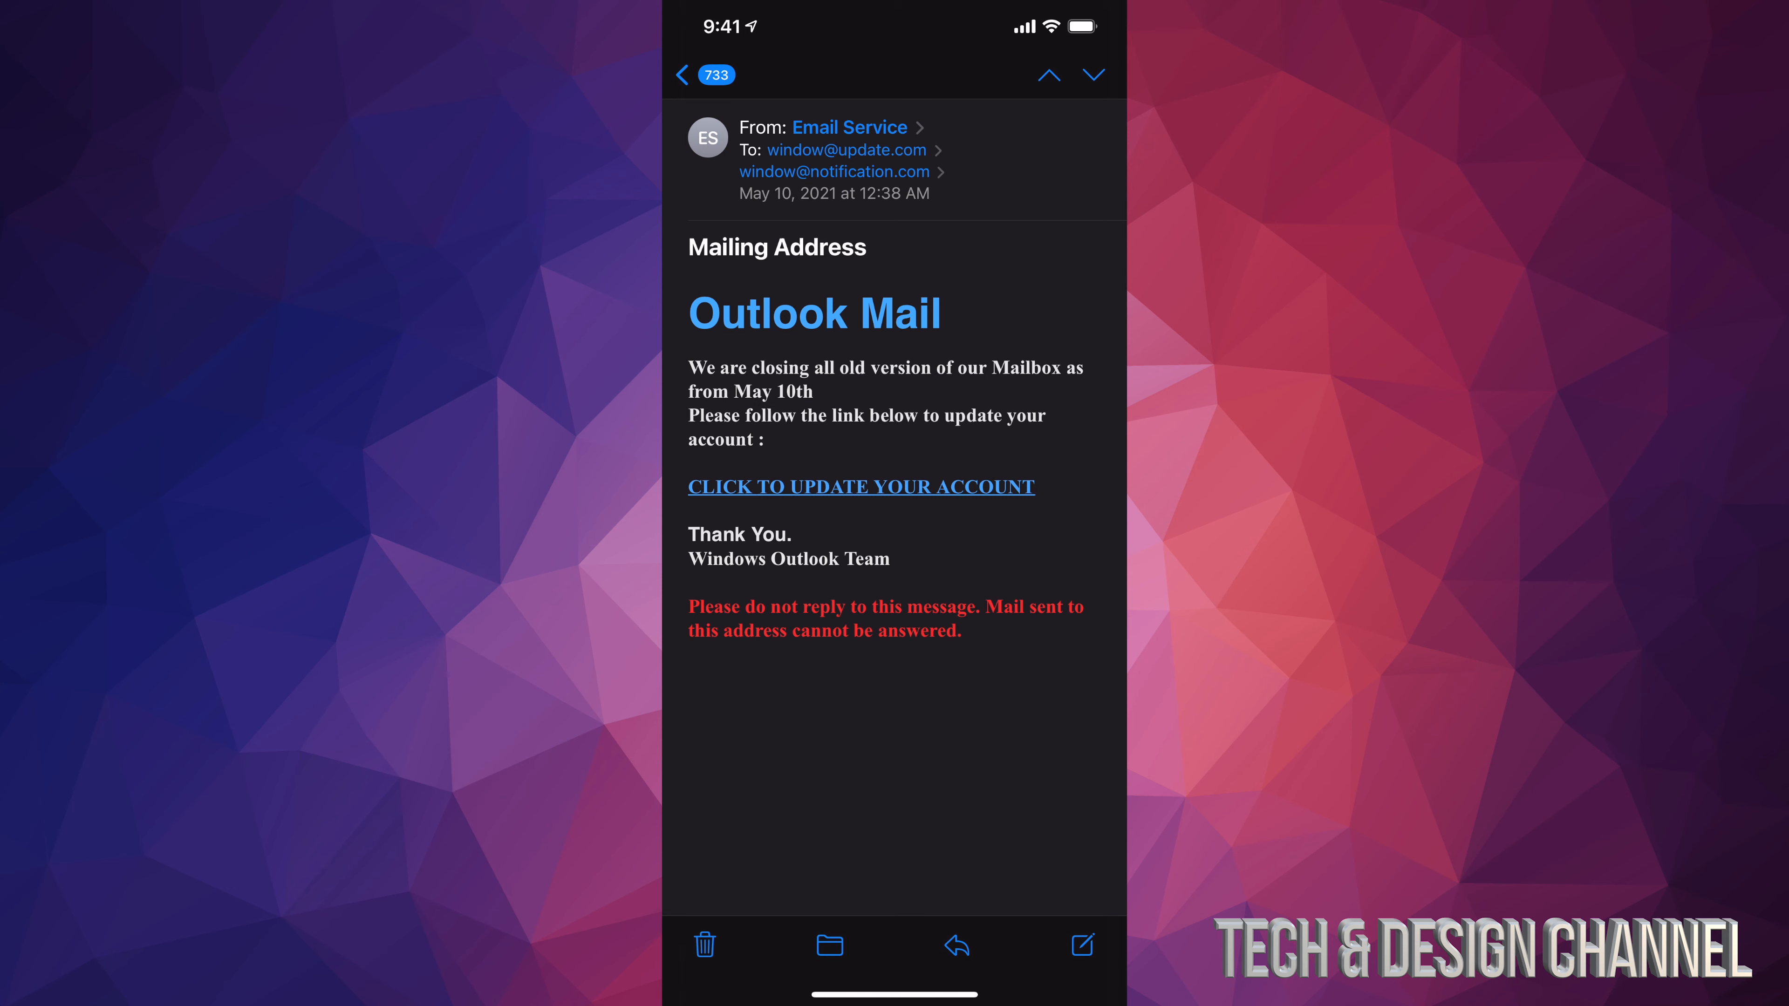
left_click(849, 126)
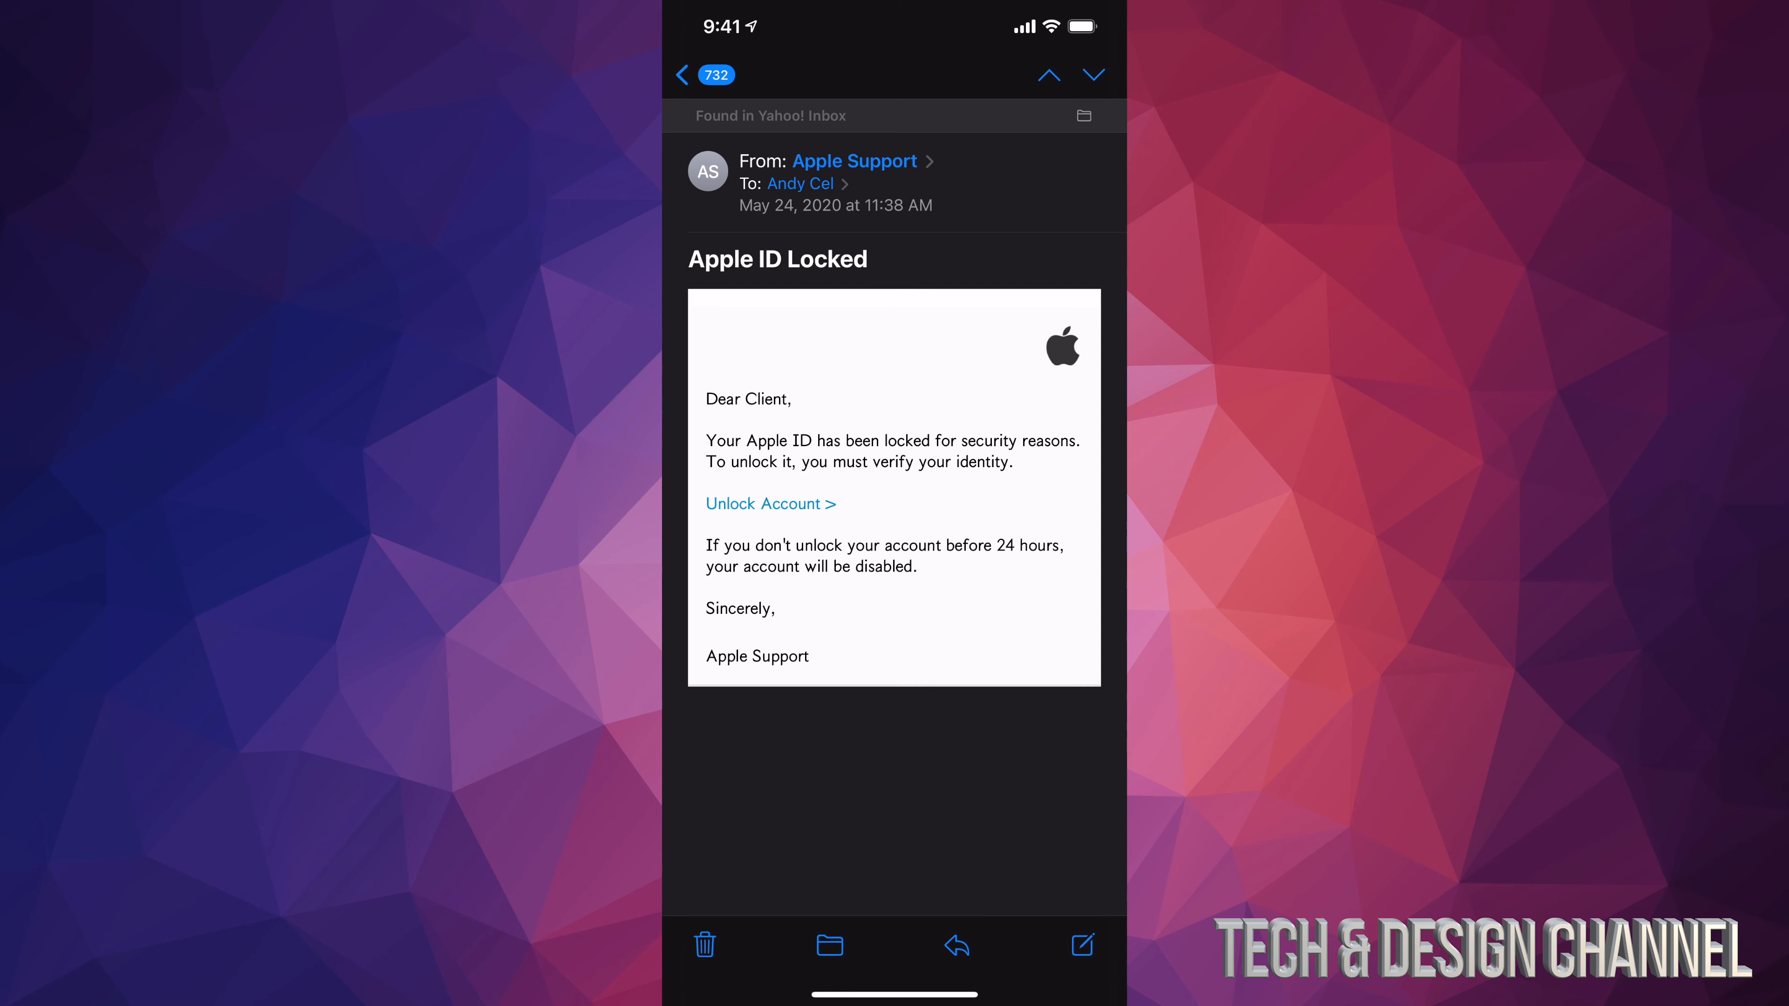
Reveal the 'Apple Support' sender card showing a random-looking non-Apple address.
left_click(853, 160)
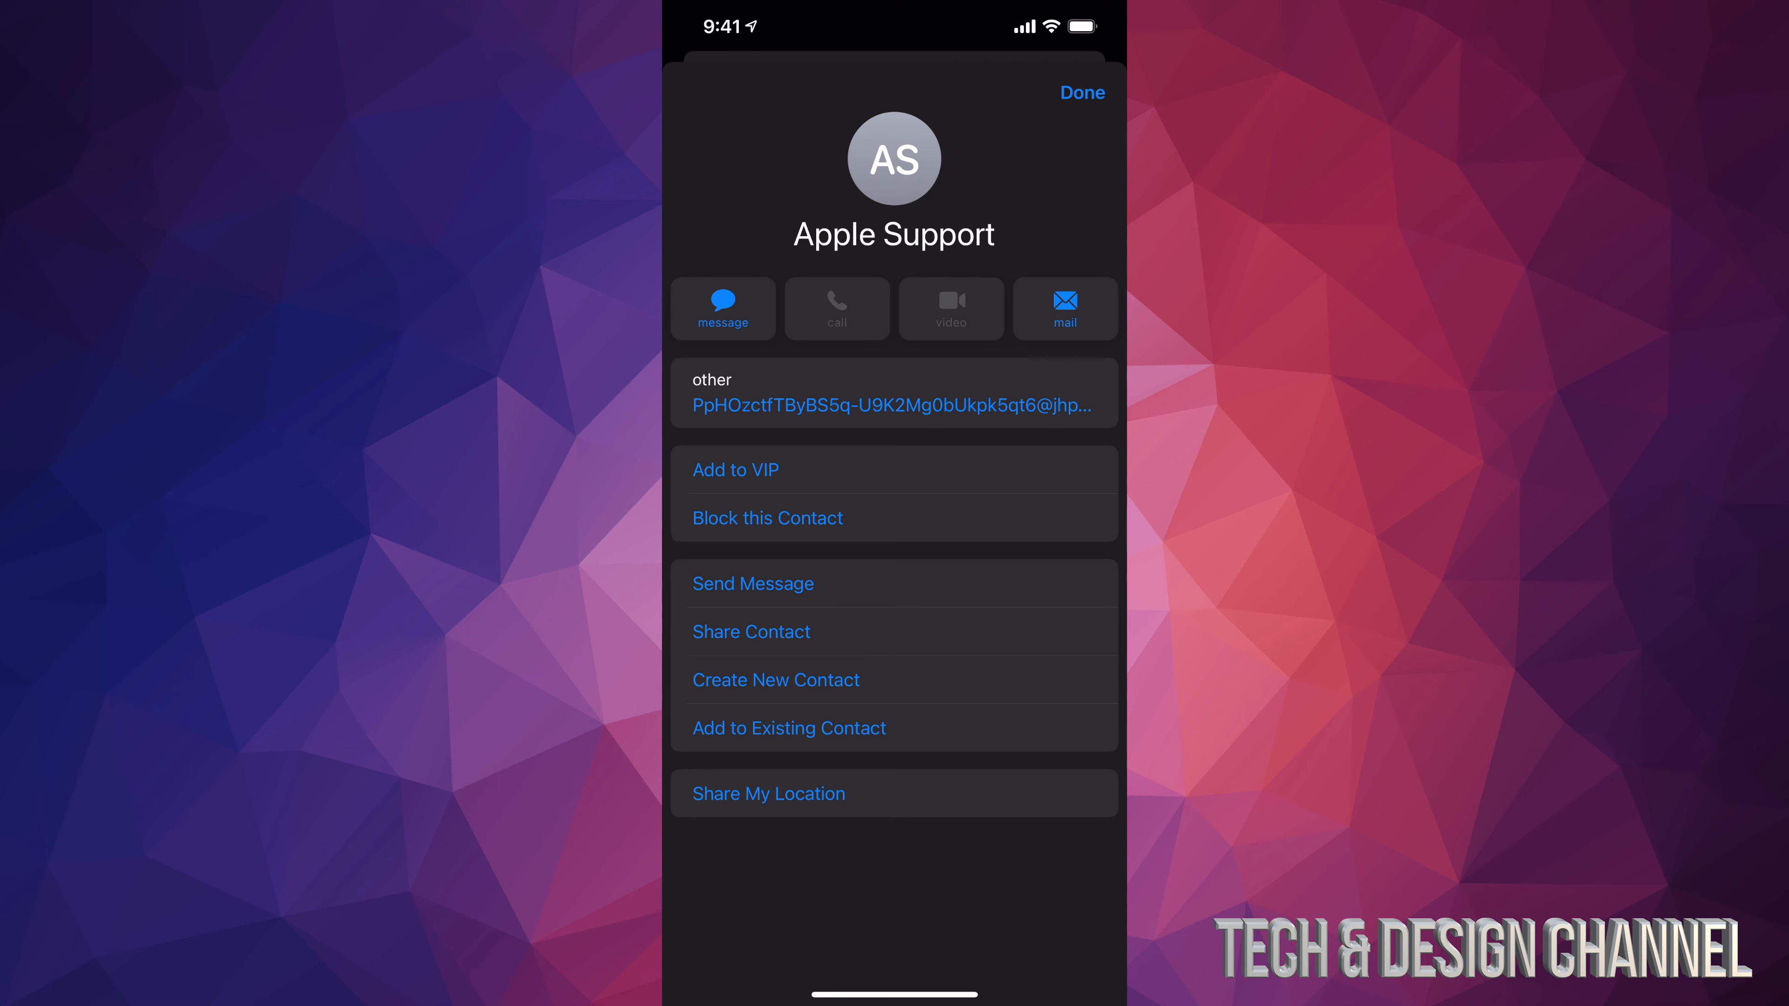